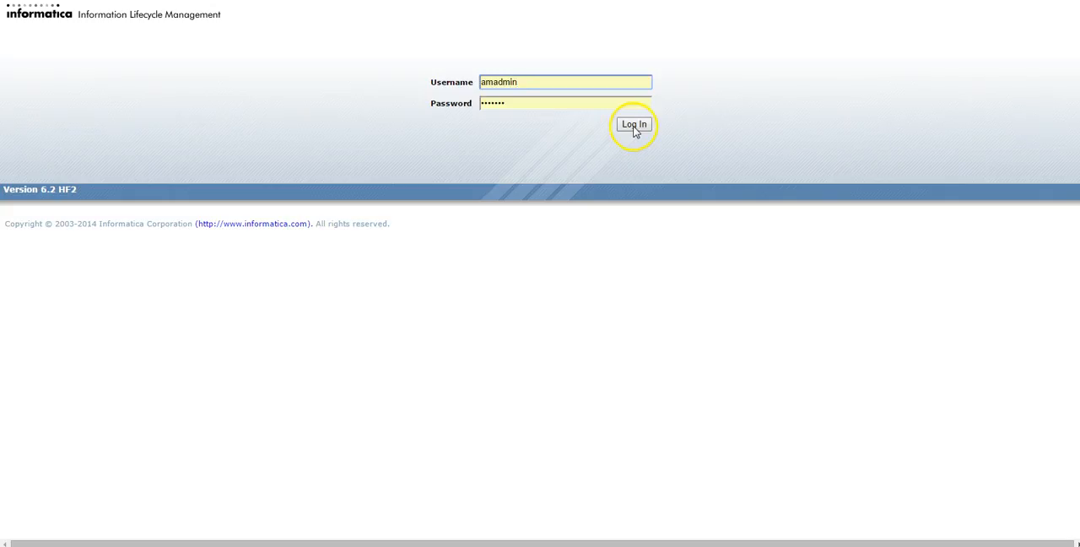
Step: Log in and go to Browse Data from the Data Discovery menu
{"action": "left_click", "coordinate": [635, 125]}
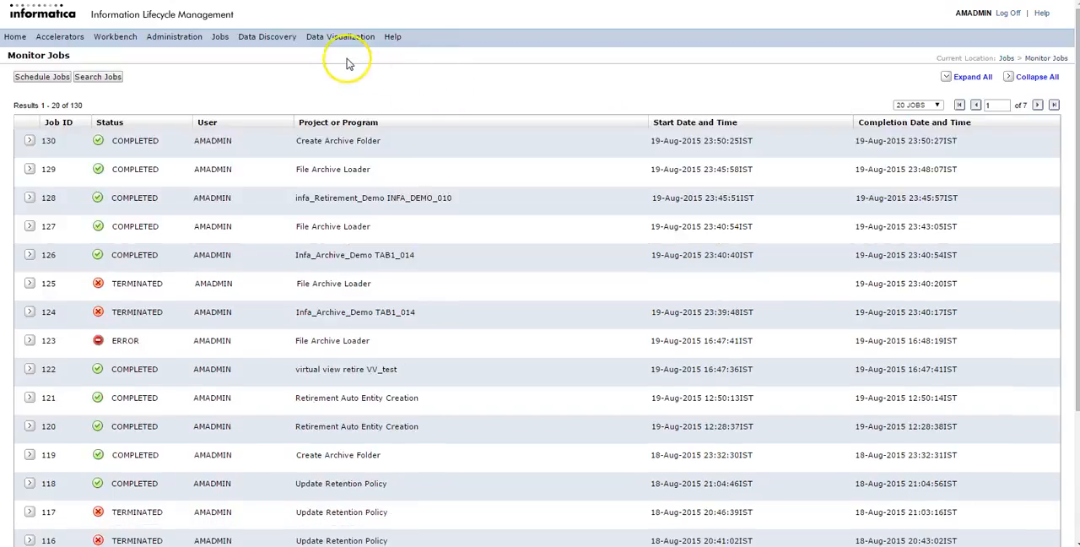
{"action": "left_click", "coordinate": [267, 37]}
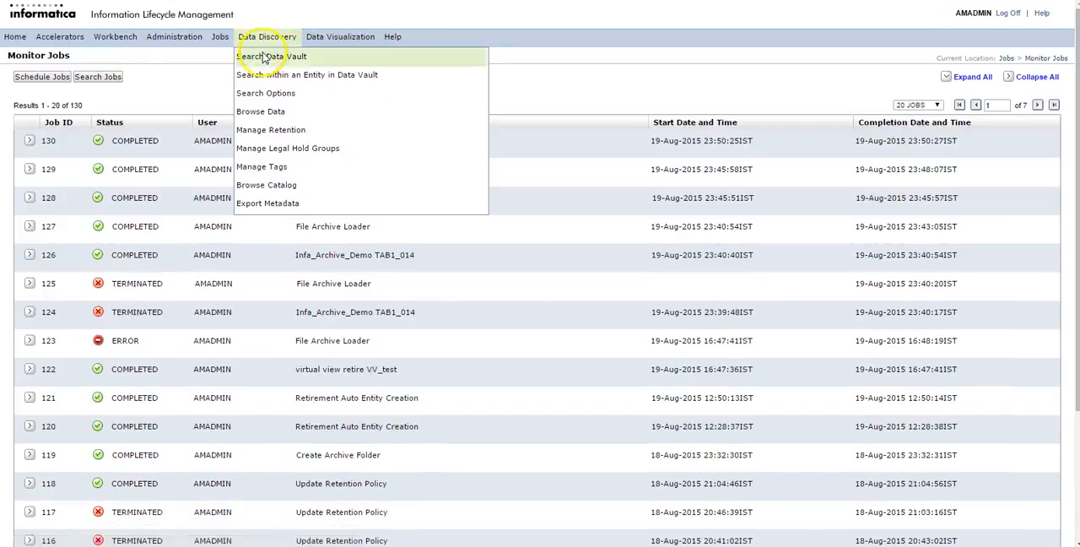
{"action": "mouse_move", "coordinate": [260, 111]}
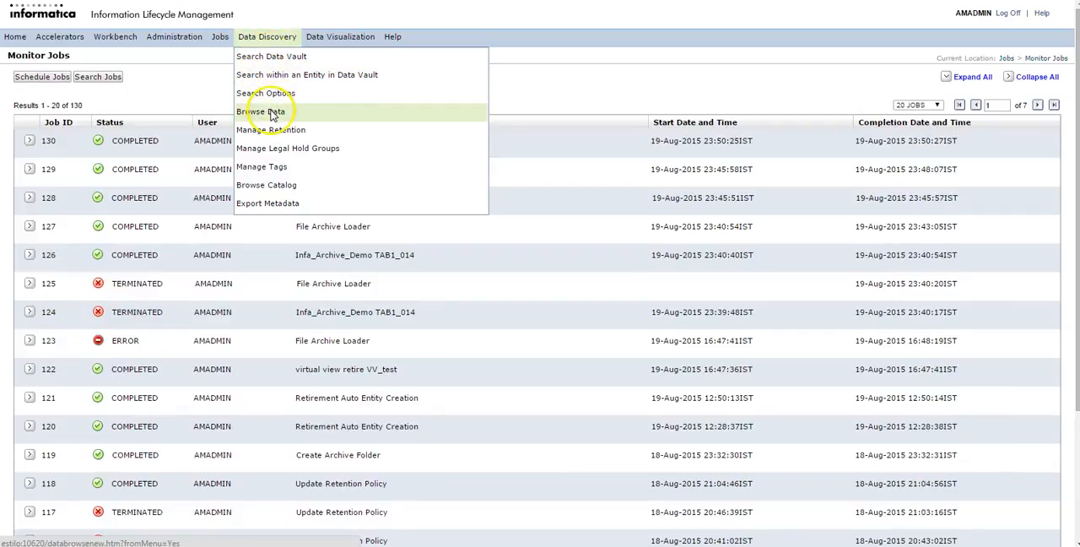
{"action": "left_click", "coordinate": [262, 112]}
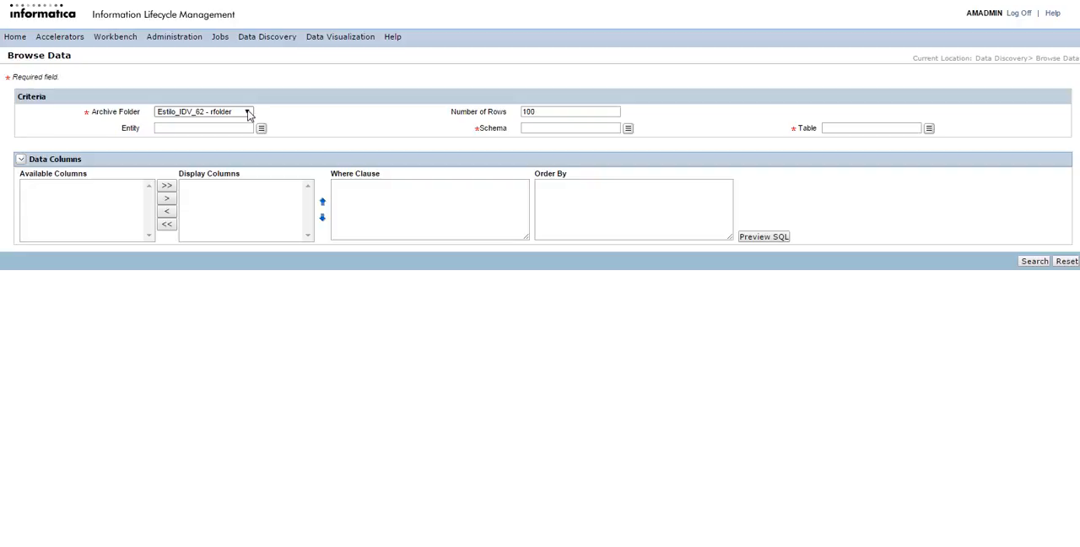
Step: Choose the archive folder and select entity TAB1_001 after finding entities matching 'tab'
{"action": "left_click", "coordinate": [246, 111]}
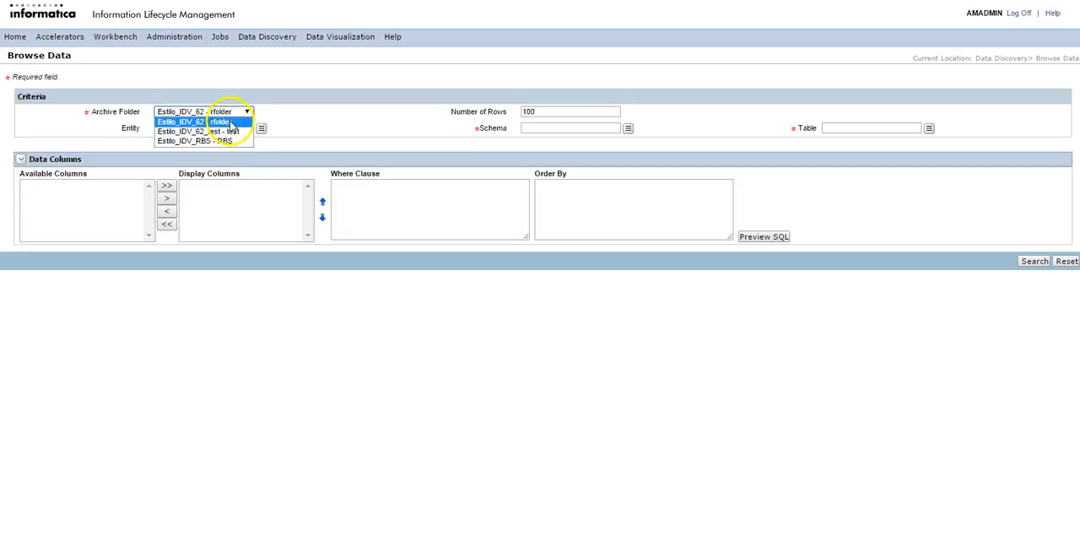
{"action": "left_click", "coordinate": [179, 121]}
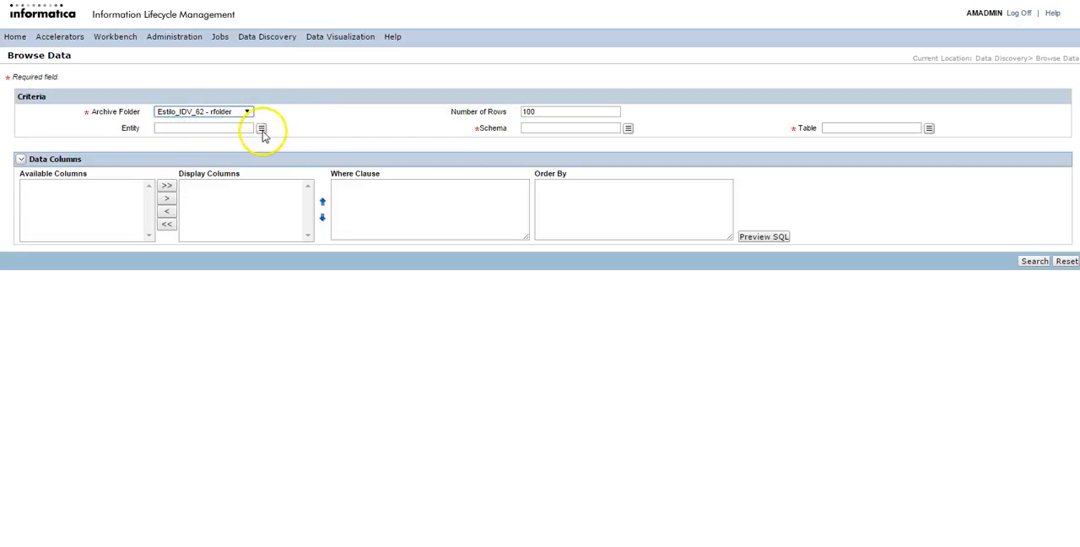
{"action": "mouse_move", "coordinate": [420, 140]}
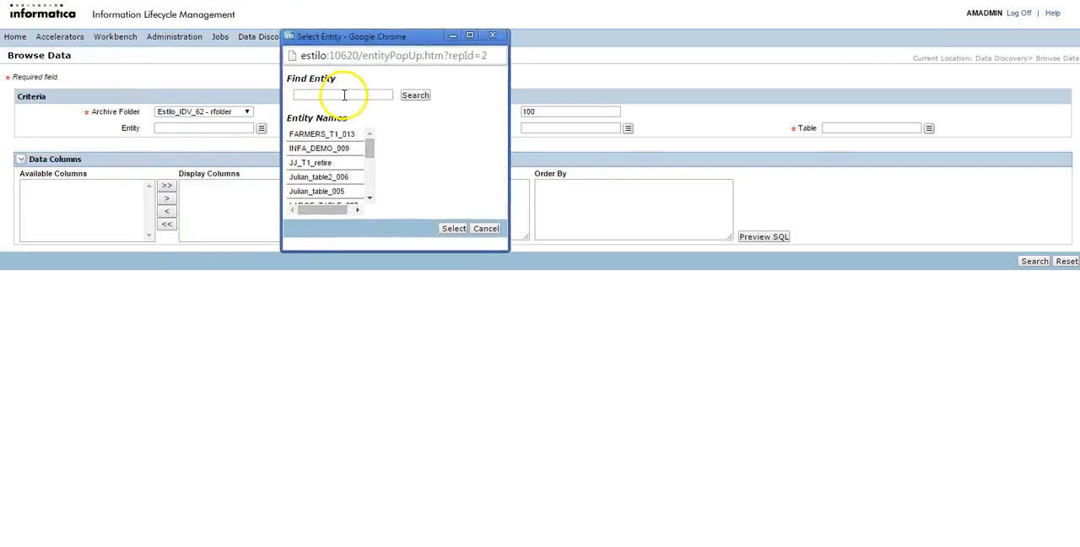
{"action": "type", "text": "tab"}
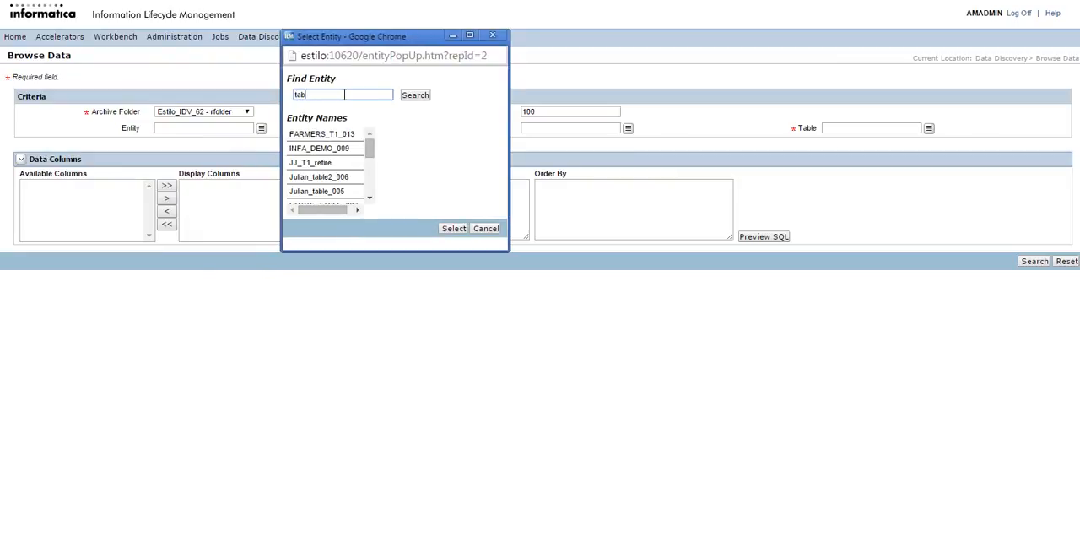
{"action": "left_click", "coordinate": [415, 94]}
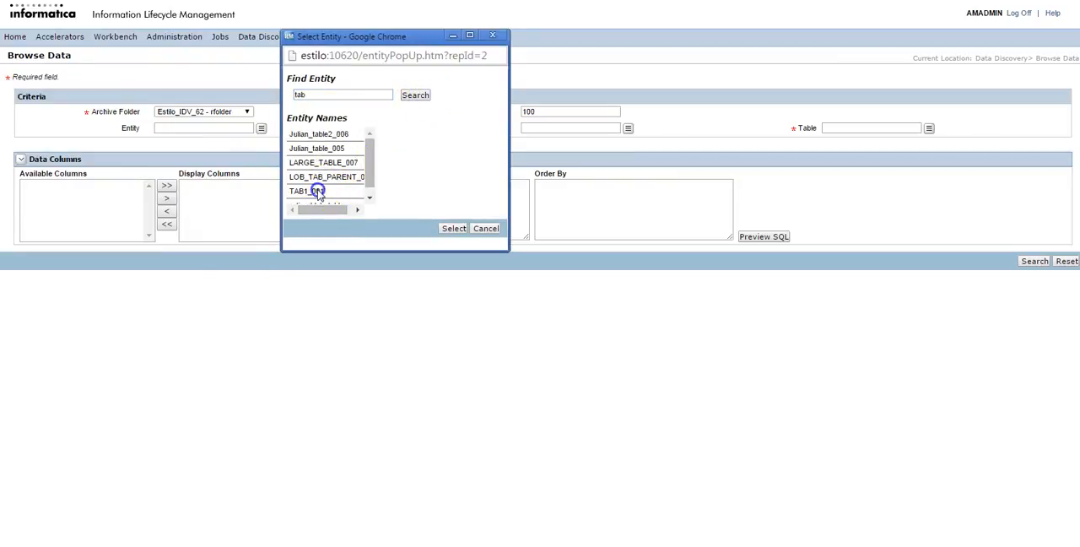
{"action": "left_click", "coordinate": [452, 228]}
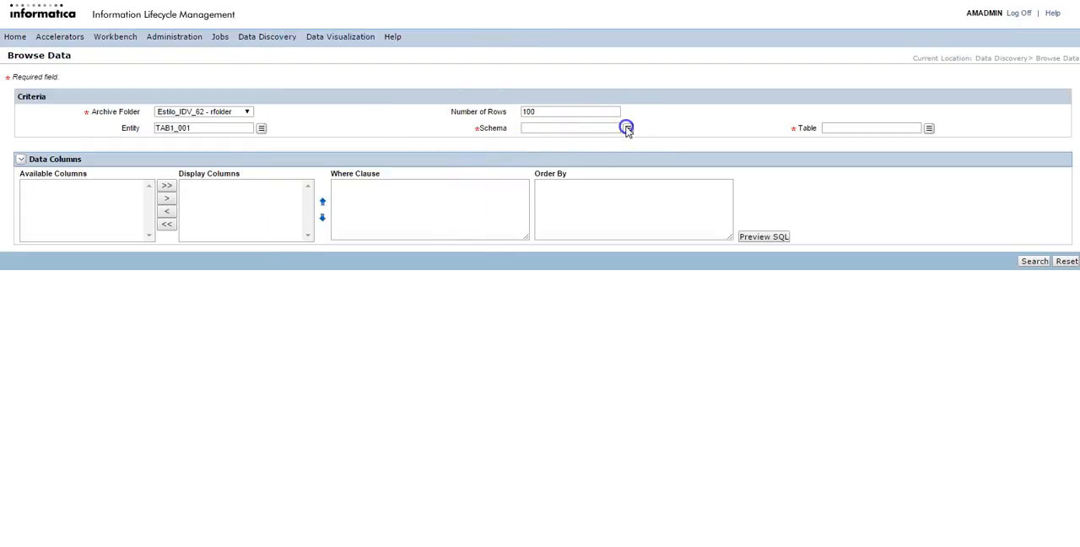
Step: Select schema RBIRADARC and table TAB1 so TAB1's columns become available
{"action": "left_click", "coordinate": [628, 128]}
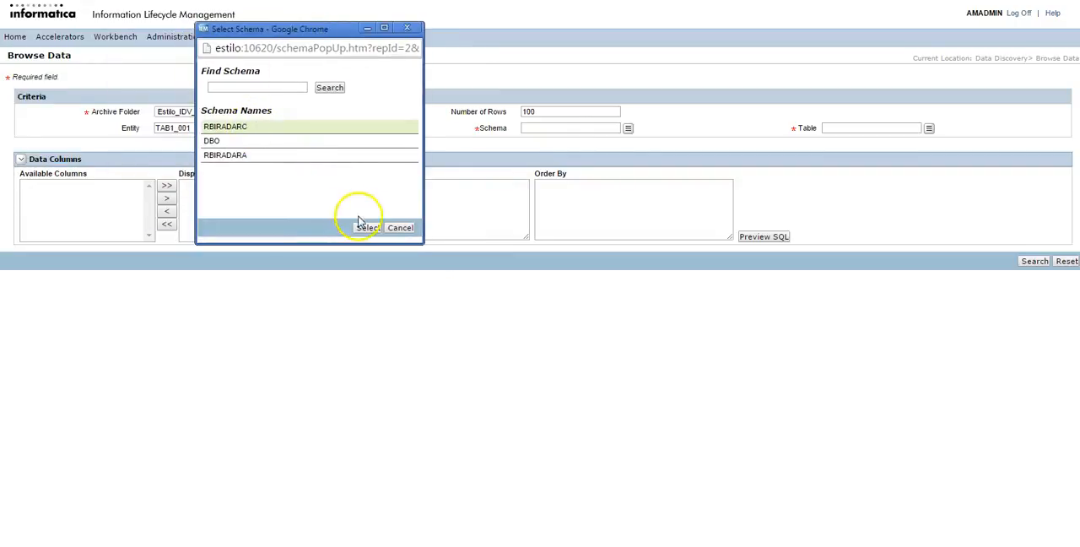
{"action": "left_click", "coordinate": [366, 226]}
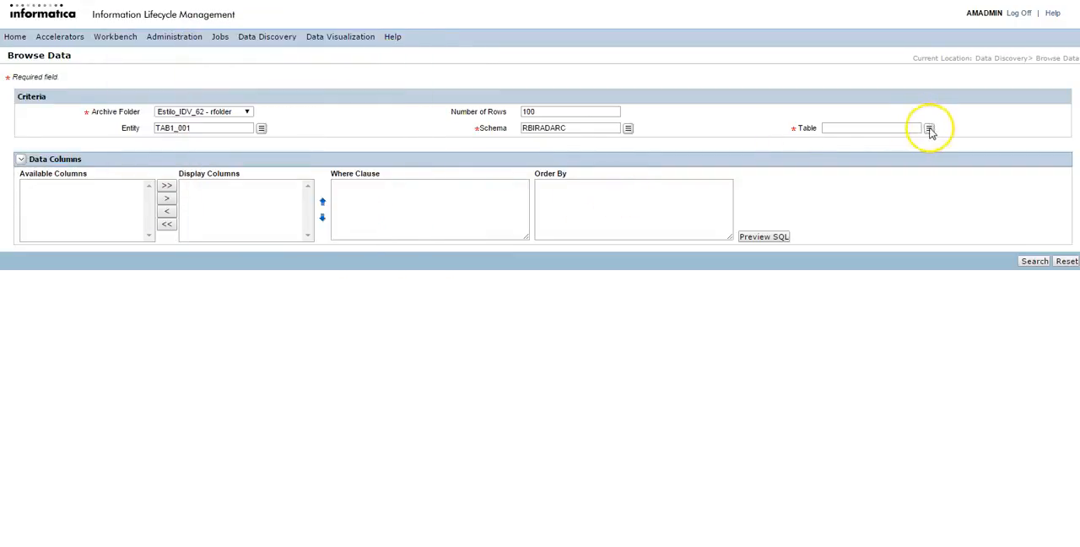
{"action": "left_click", "coordinate": [928, 128]}
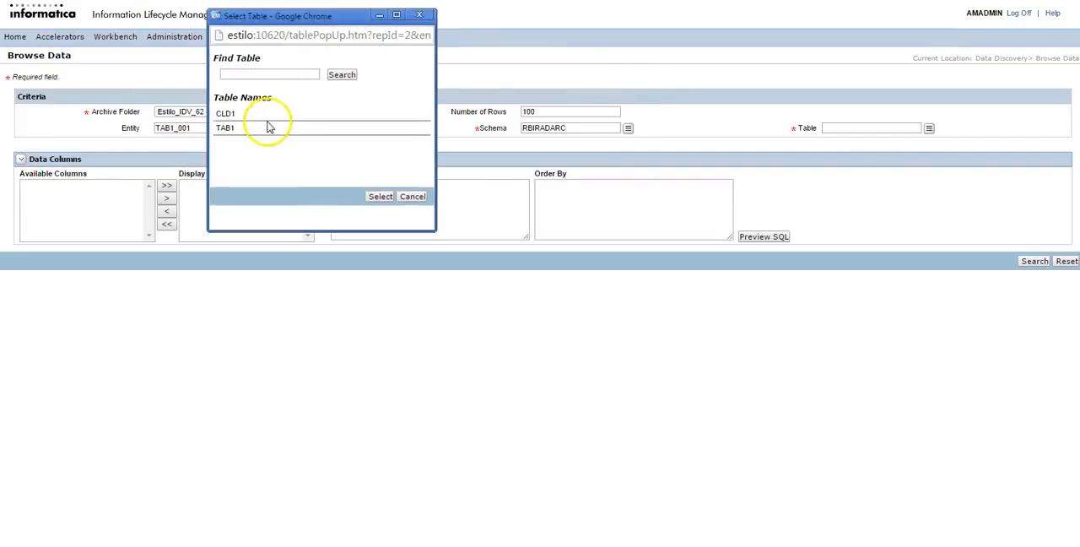
{"action": "left_click", "coordinate": [380, 196]}
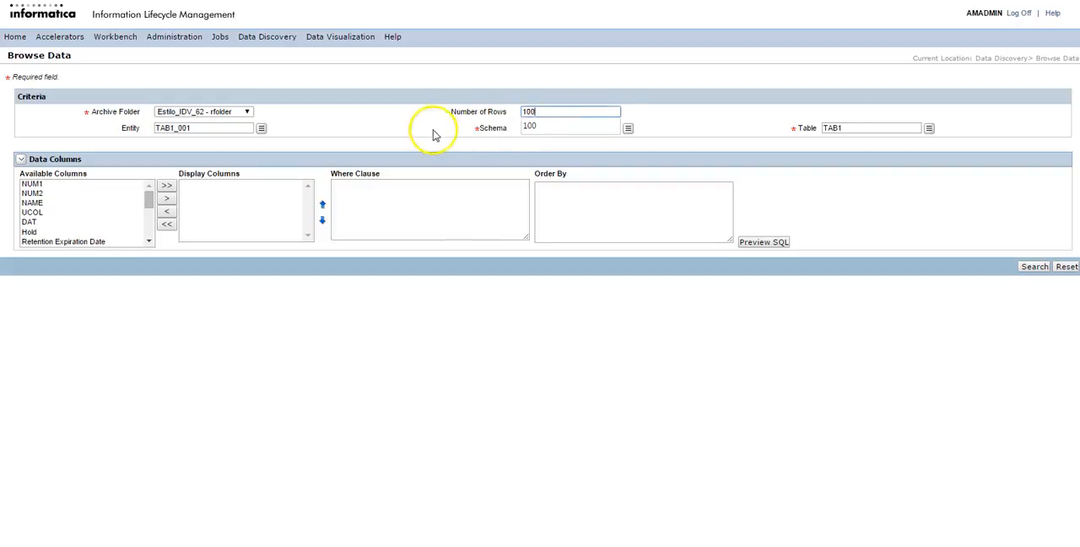
Step: Confirm schema RBIRADARC and move all available TAB1 columns into Display Columns
{"action": "type", "text": "RBIRADARC"}
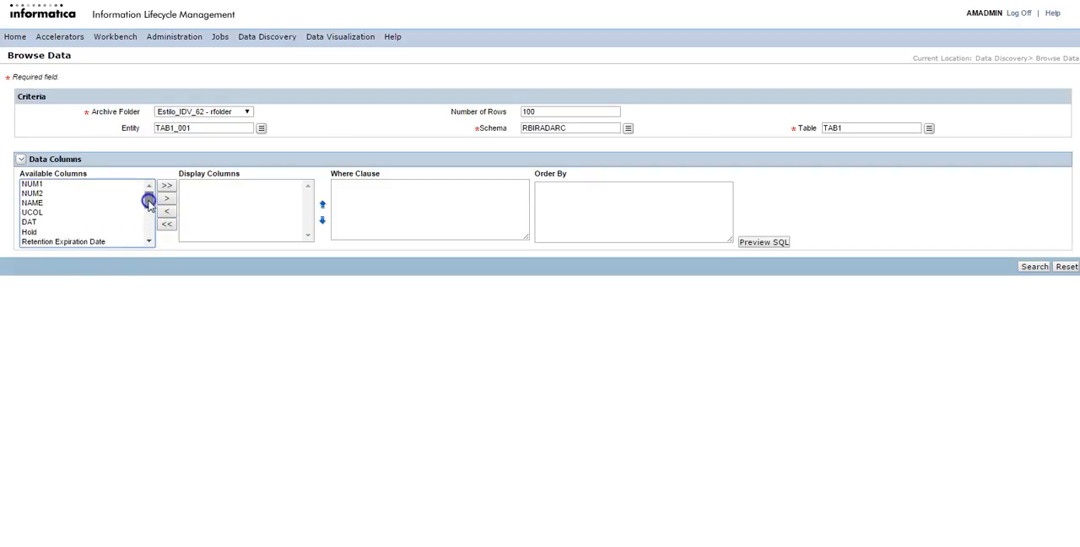
{"action": "left_click", "coordinate": [32, 182]}
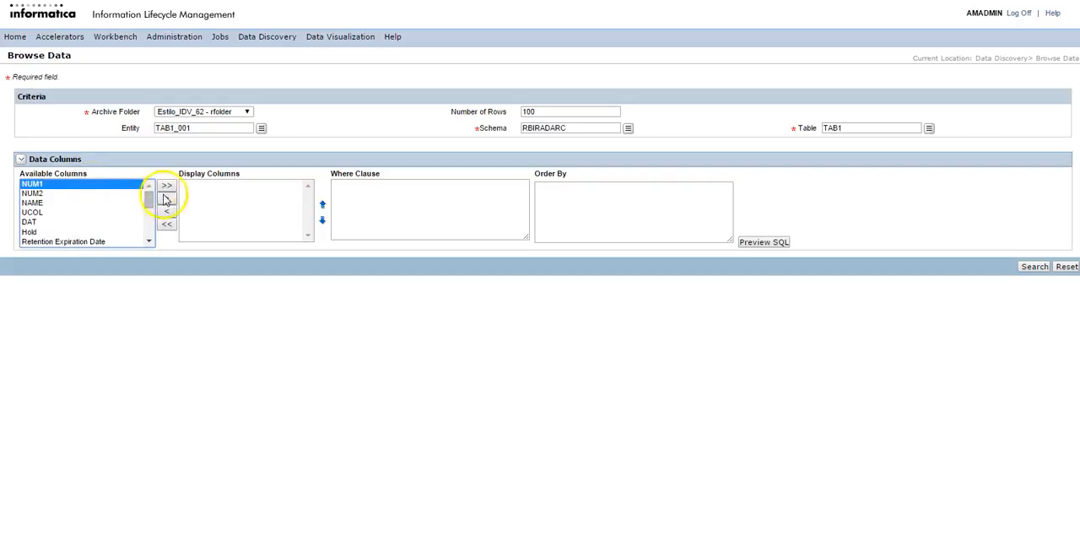
{"action": "left_click", "coordinate": [166, 186]}
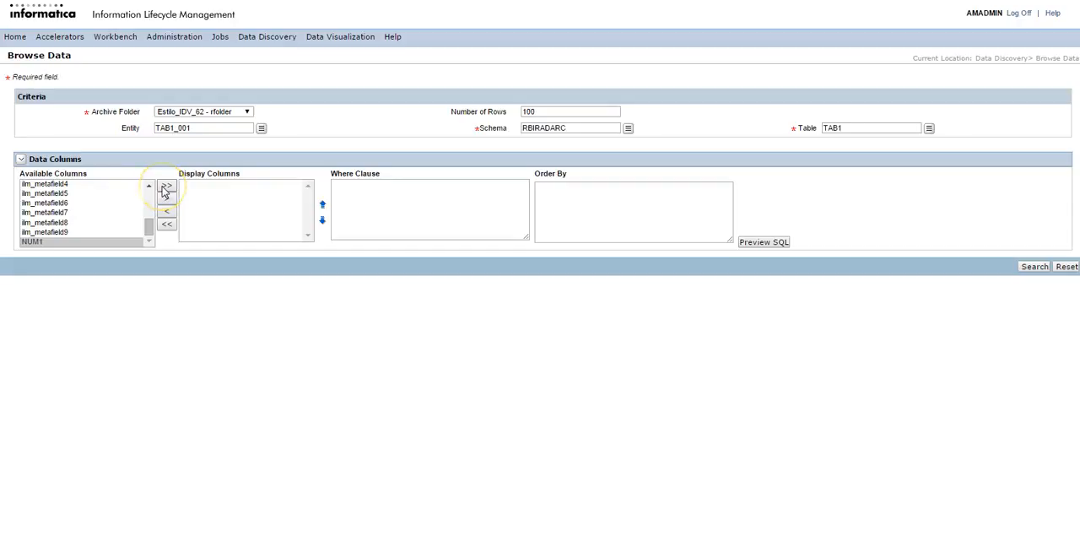
{"action": "left_click", "coordinate": [165, 185]}
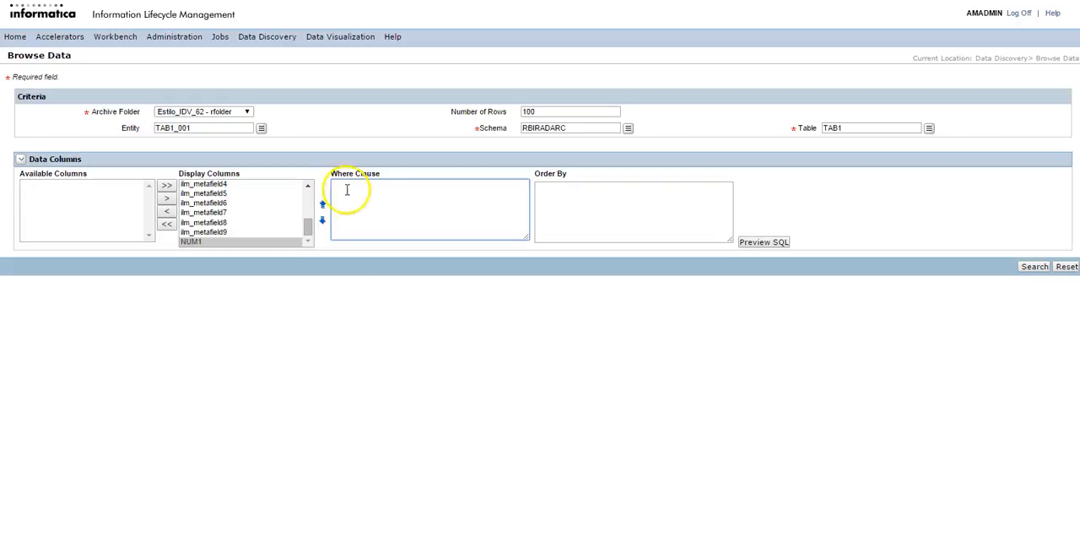
{"action": "mouse_move", "coordinate": [473, 218]}
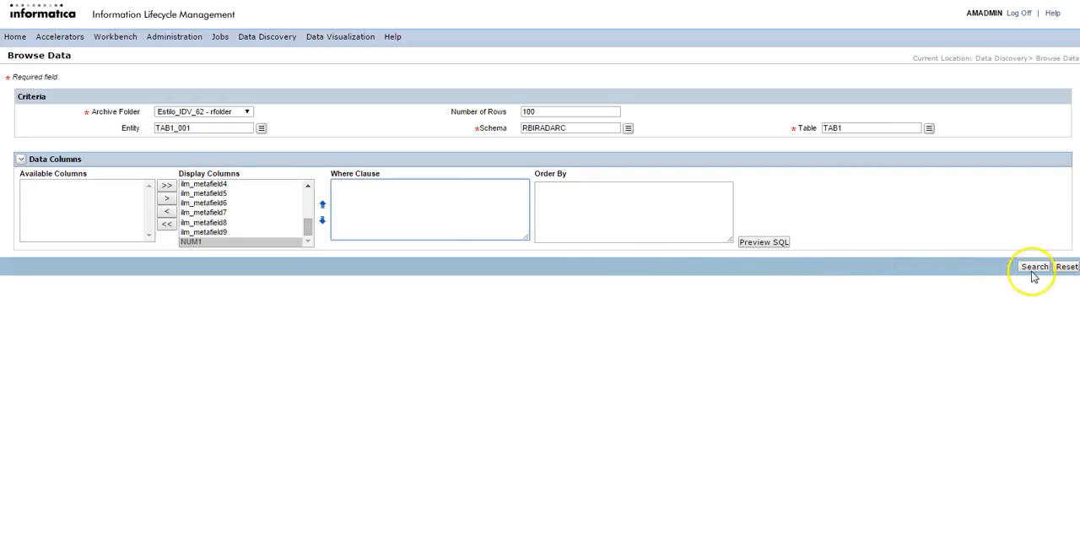
Step: Run the browse to list TAB1's archived rows, results 1-10 of 100
{"action": "left_click", "coordinate": [1033, 267]}
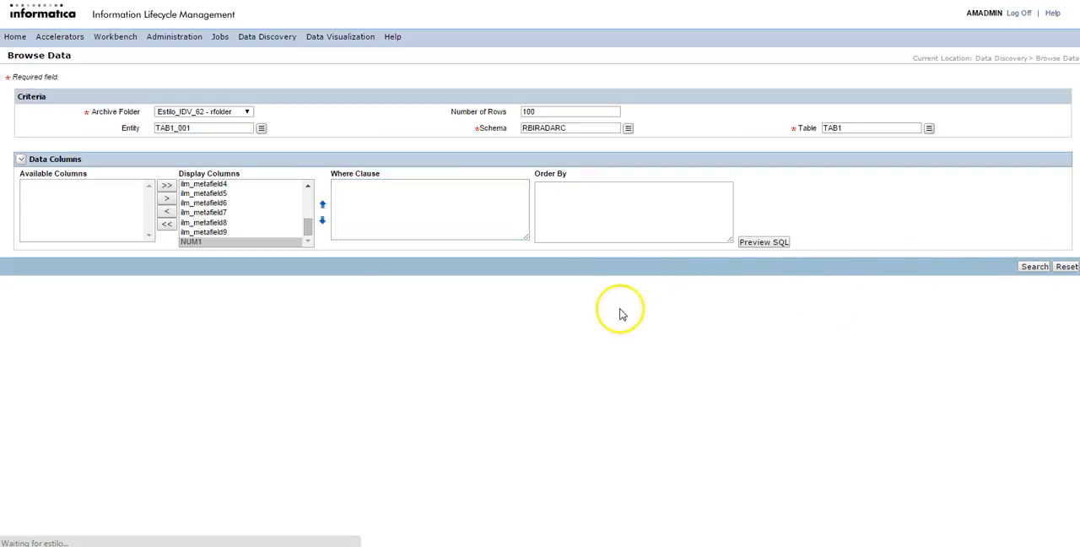
{"action": "mouse_move", "coordinate": [530, 306]}
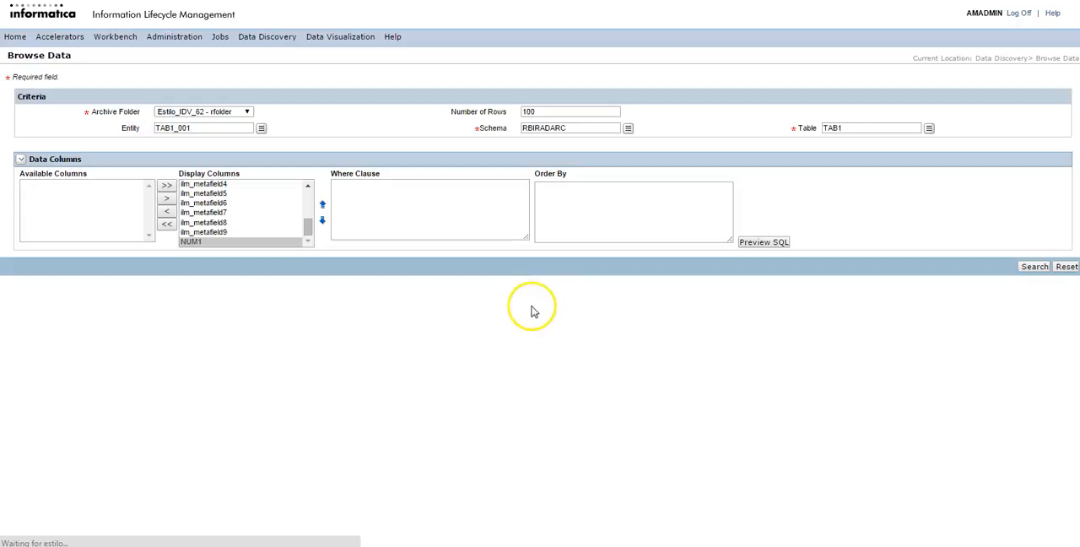
{"action": "left_click", "coordinate": [1033, 267]}
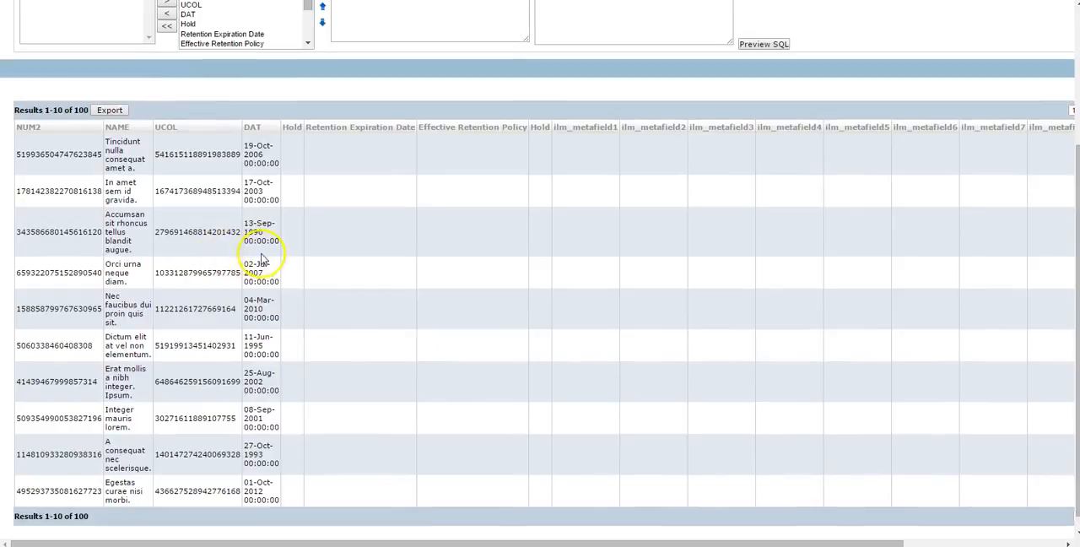
{"action": "scroll", "scroll_direction": "down", "scroll_amount": 3}
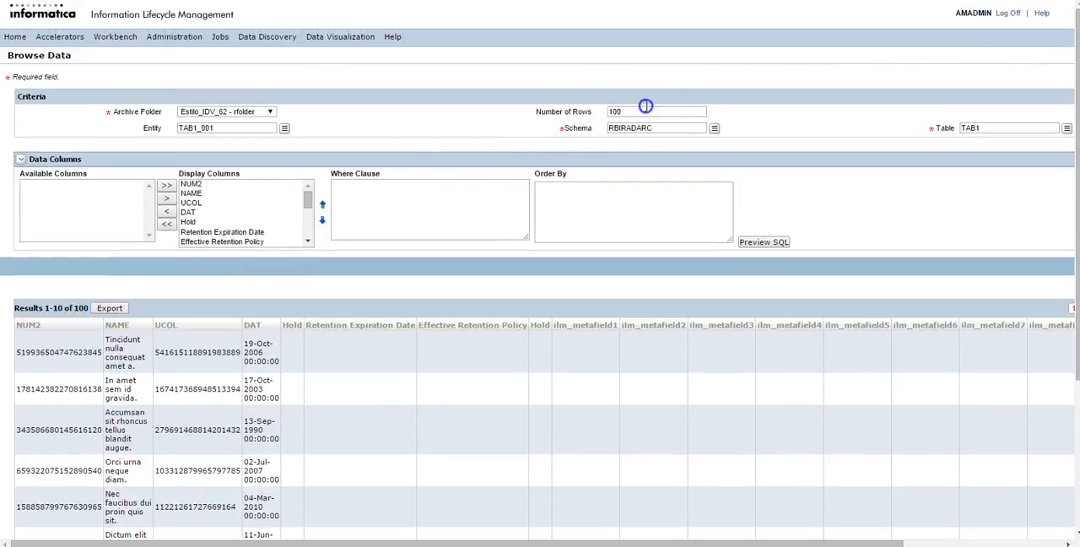
Step: Raise the row limit to 1000, rerun the browse and scroll through the TAB1 results
{"action": "left_click", "coordinate": [657, 111]}
{"action": "type", "text": "0"}
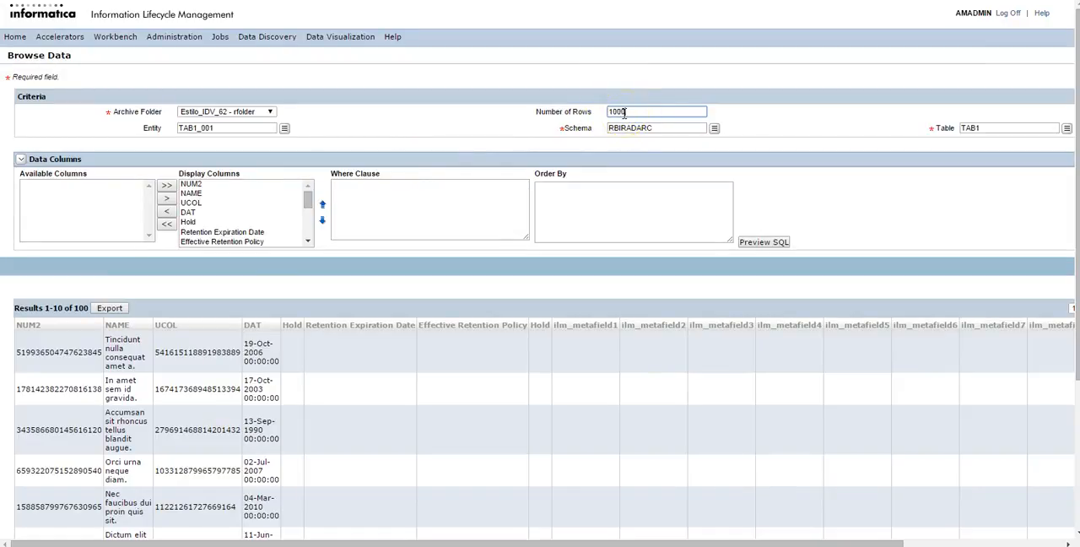
{"action": "mouse_move", "coordinate": [952, 307]}
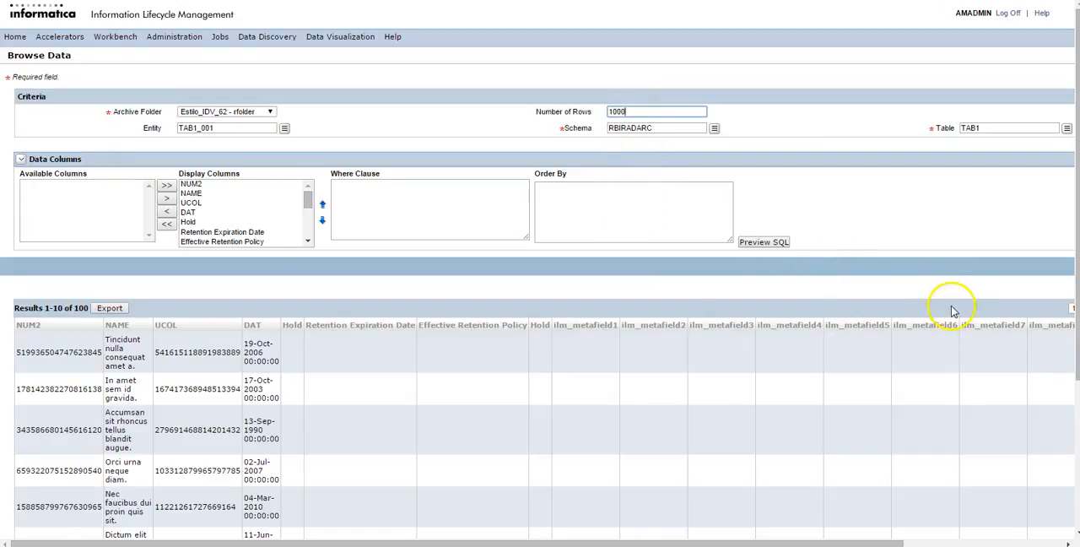
{"action": "left_click", "coordinate": [1023, 266]}
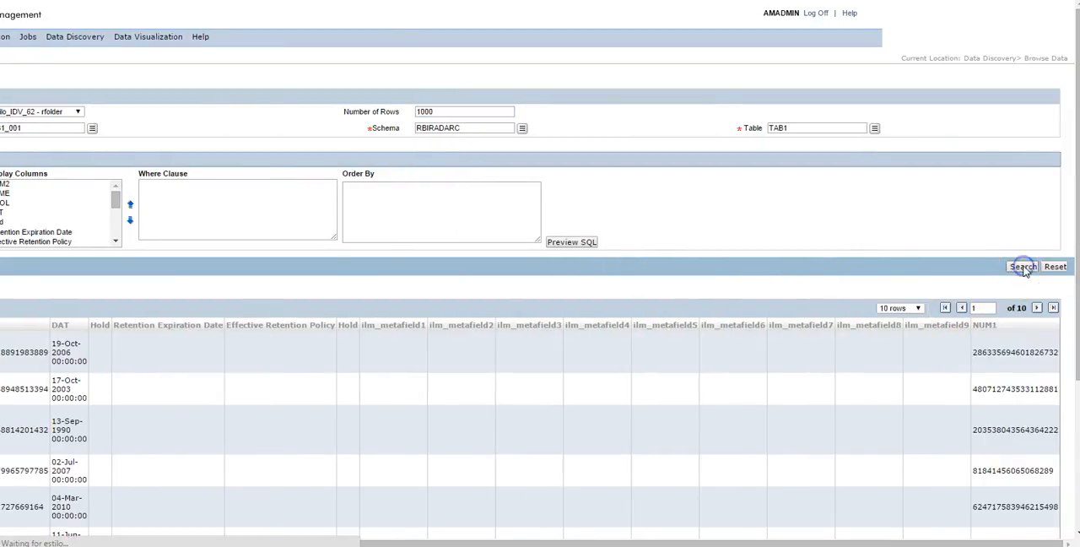
{"action": "left_click", "coordinate": [1023, 267]}
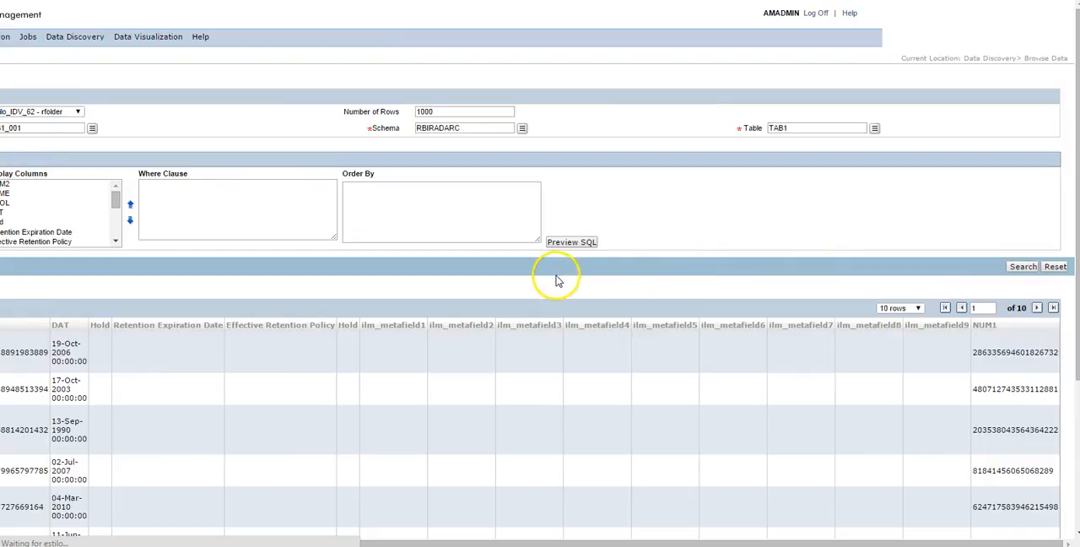
{"action": "mouse_move", "coordinate": [341, 290]}
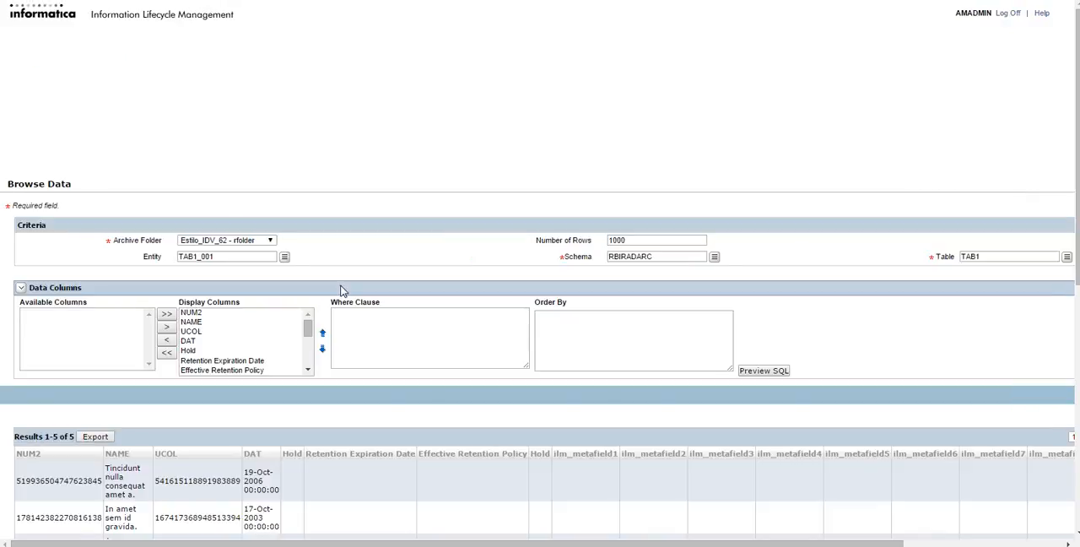
{"action": "scroll", "scroll_direction": "down", "scroll_amount": 3}
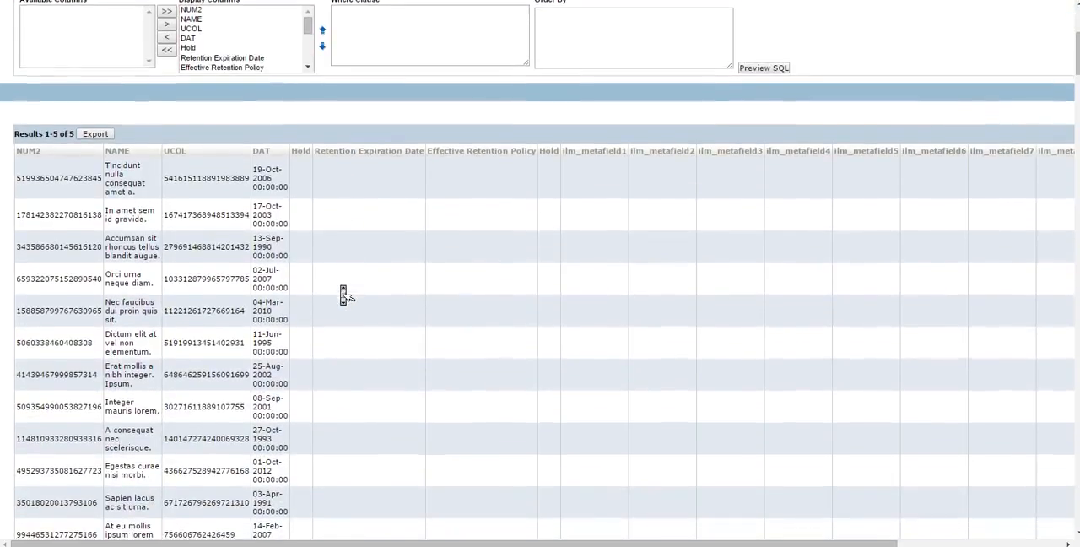
{"action": "scroll", "scroll_direction": "down", "scroll_amount": 3}
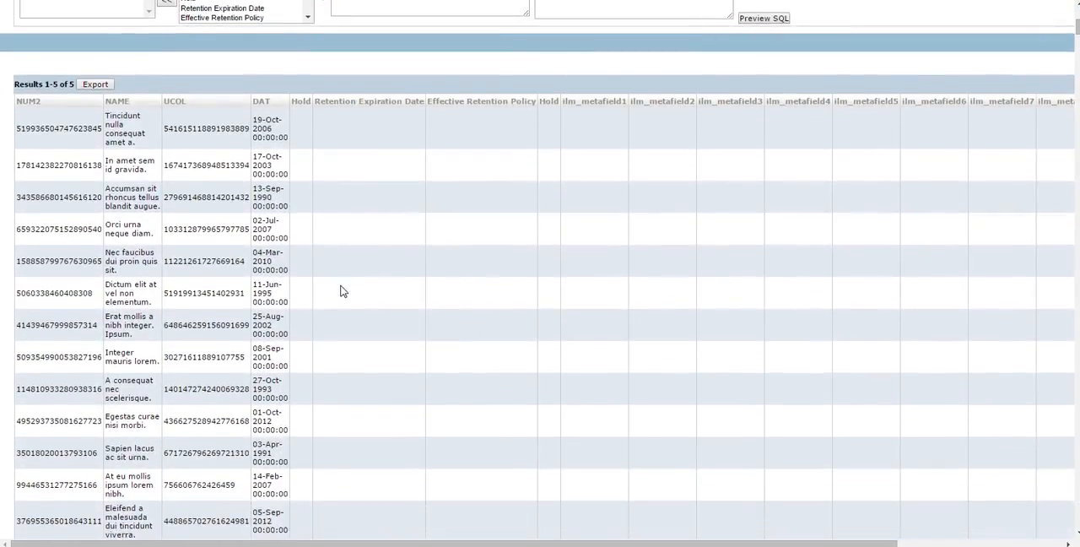
{"action": "scroll", "scroll_direction": "down", "scroll_amount": 3}
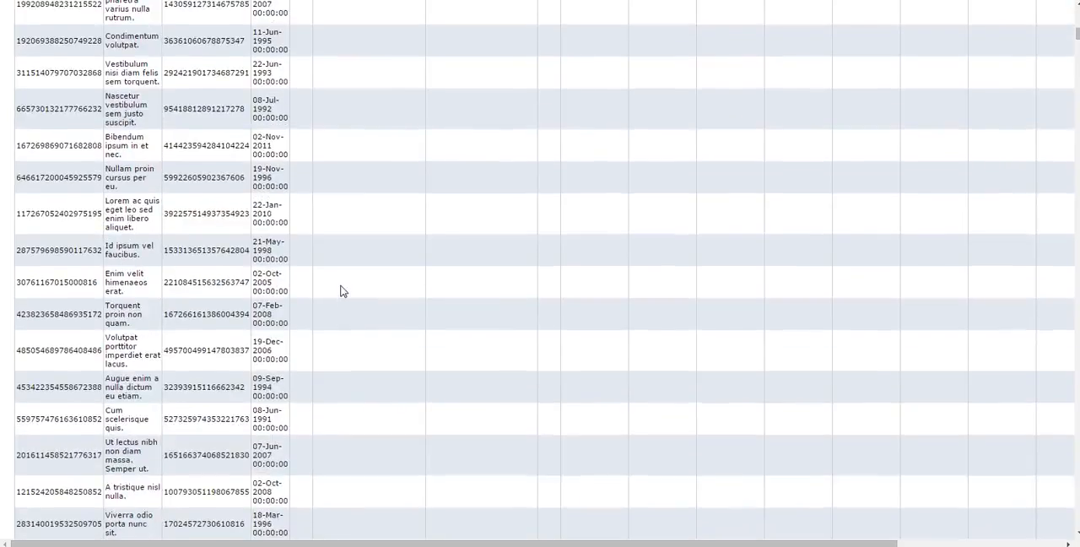
{"action": "scroll", "scroll_direction": "down", "scroll_amount": 3}
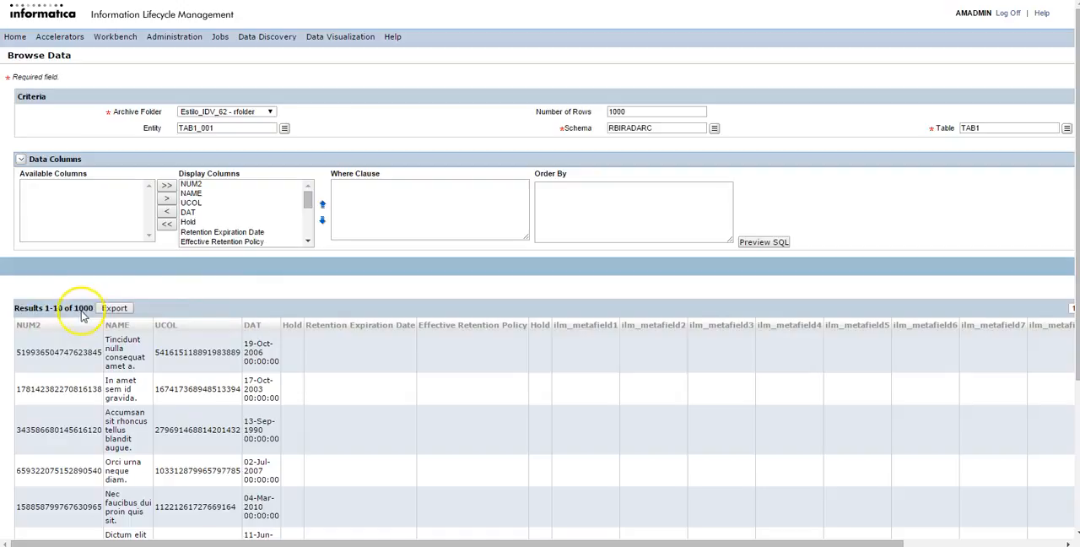
{"action": "mouse_move", "coordinate": [655, 101]}
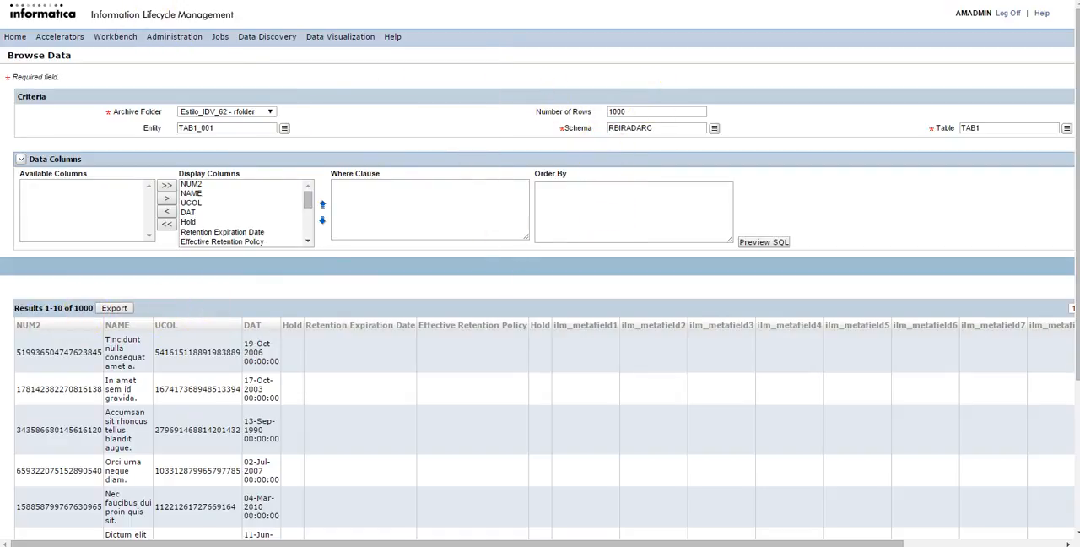
{"action": "mouse_move", "coordinate": [412, 104]}
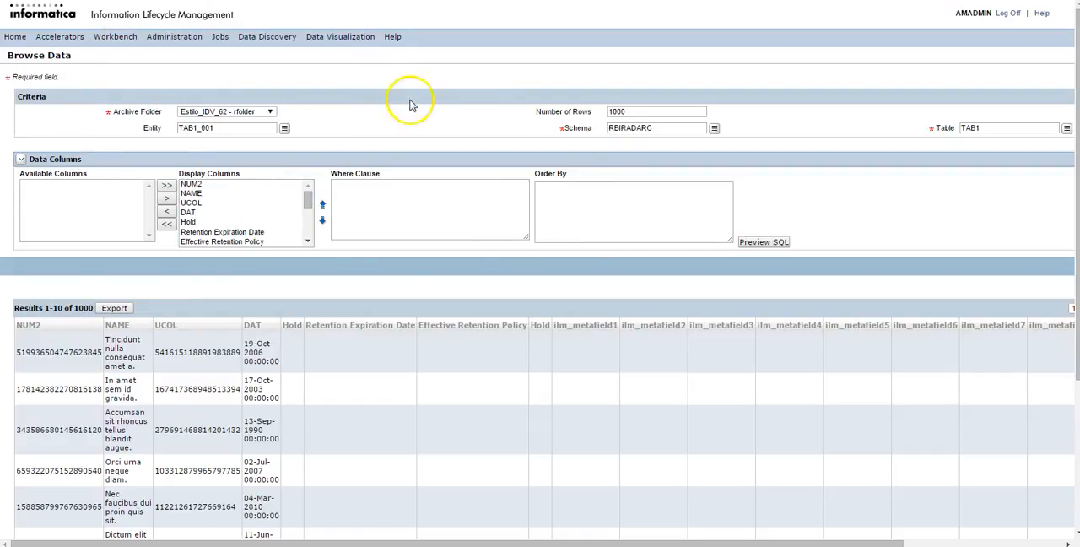
Step: Go to Search within an Entity in Data Vault from the Data Discovery menu
{"action": "left_click", "coordinate": [266, 38]}
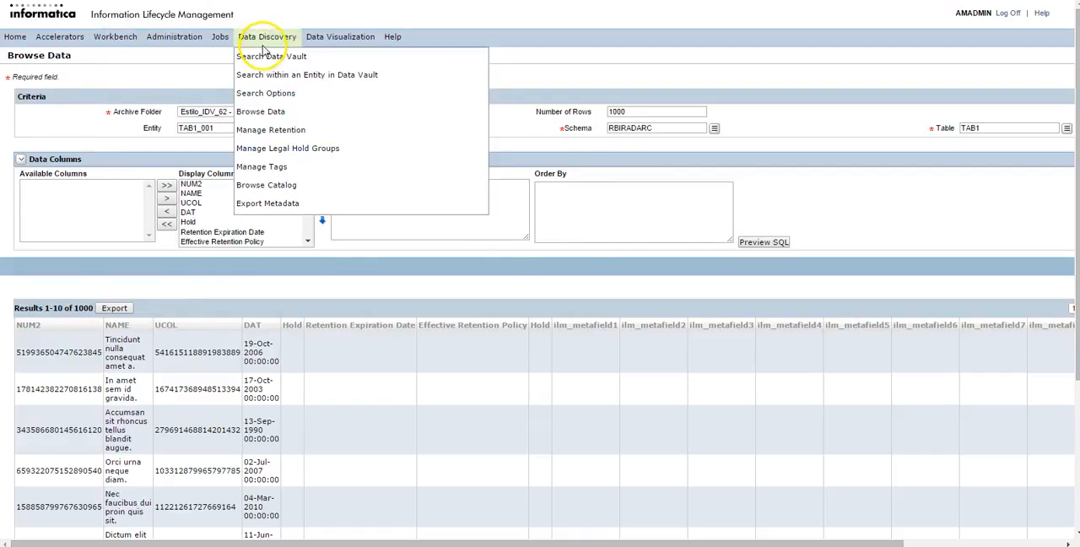
{"action": "mouse_move", "coordinate": [297, 74]}
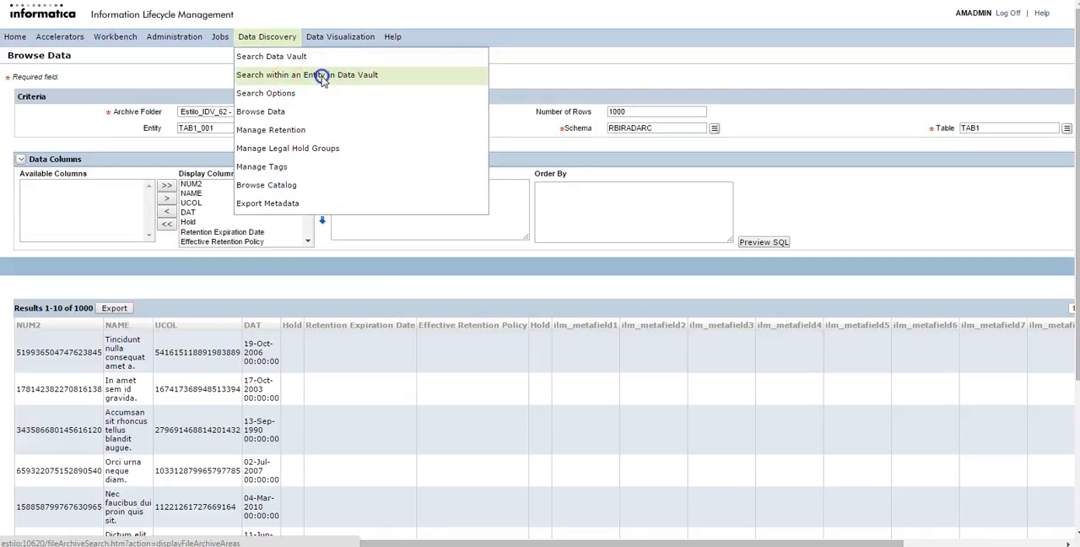
{"action": "left_click", "coordinate": [308, 75]}
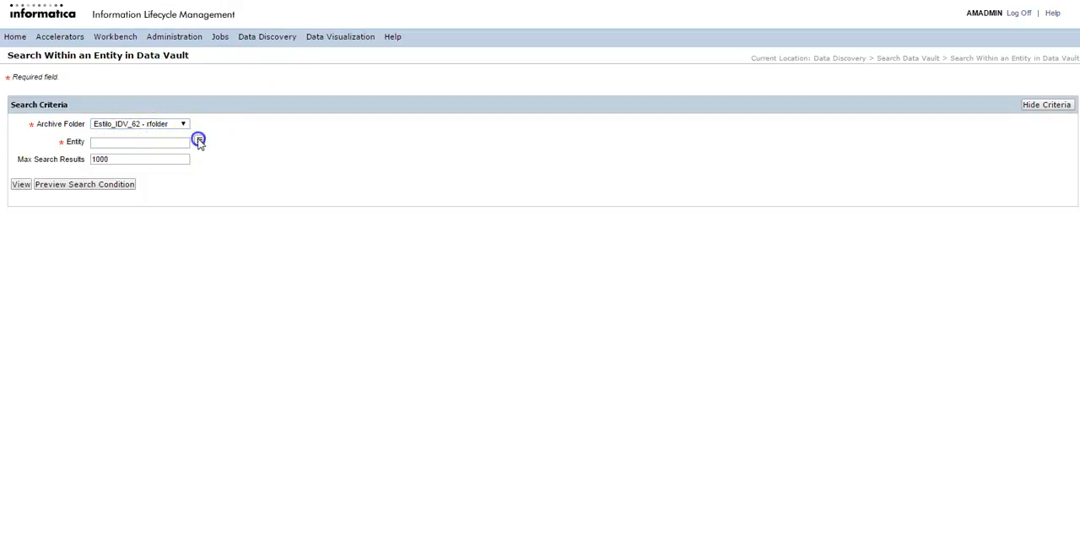
Step: Find entities matching 'tab' and set TAB1_001 as the search entity
{"action": "left_click", "coordinate": [199, 142]}
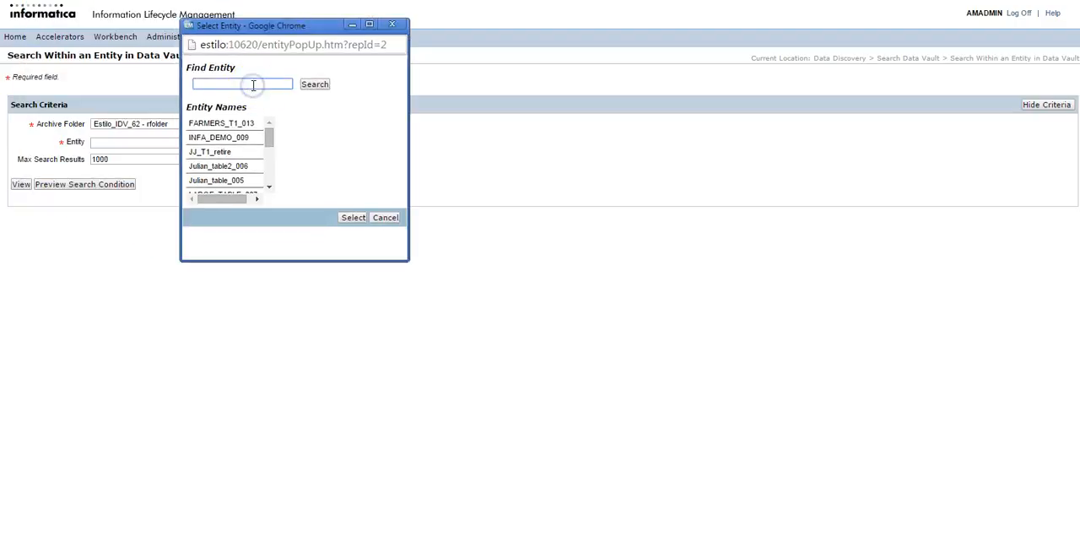
{"action": "left_click", "coordinate": [314, 85]}
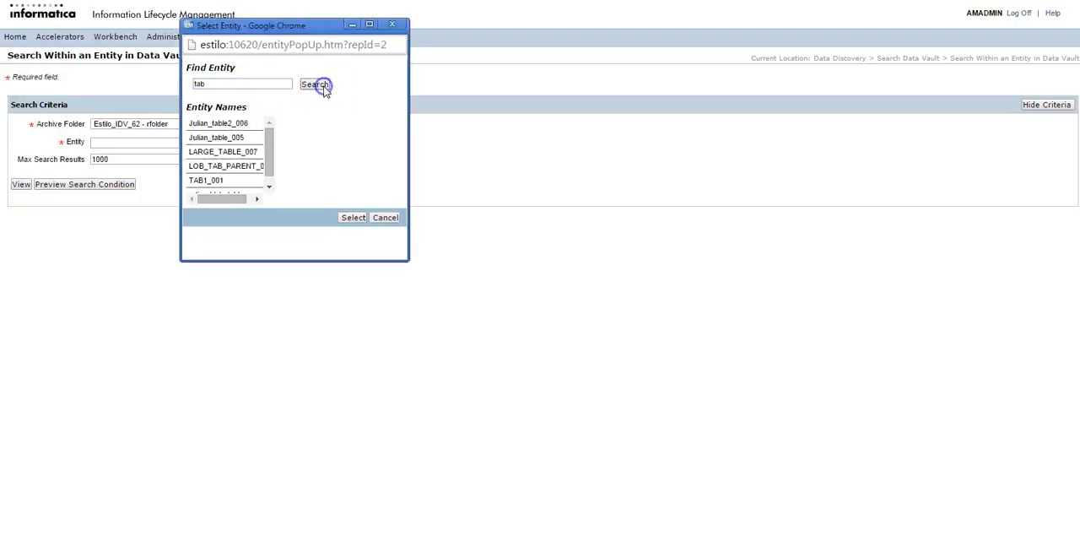
{"action": "left_click", "coordinate": [351, 217]}
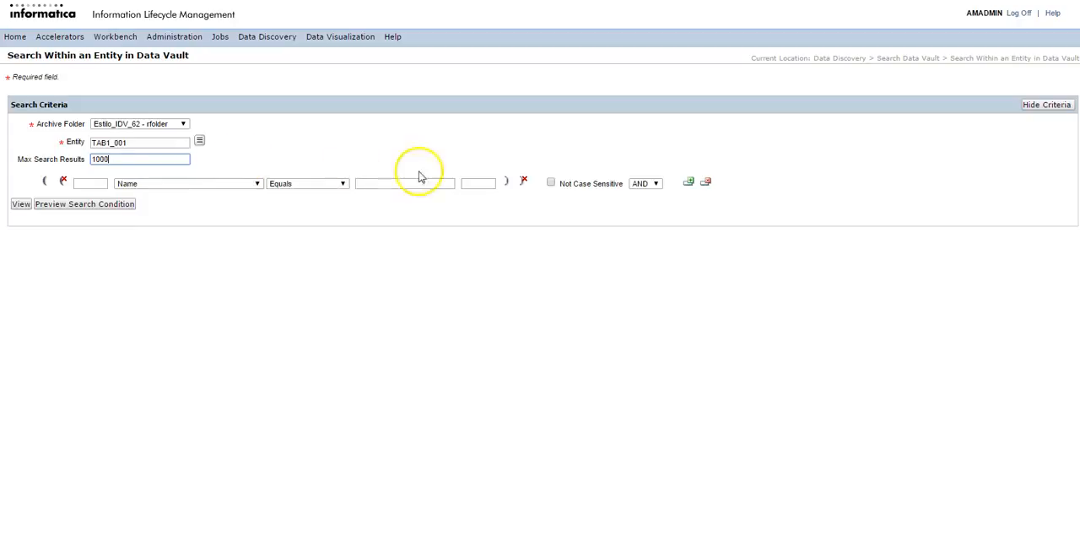
{"action": "mouse_move", "coordinate": [429, 179]}
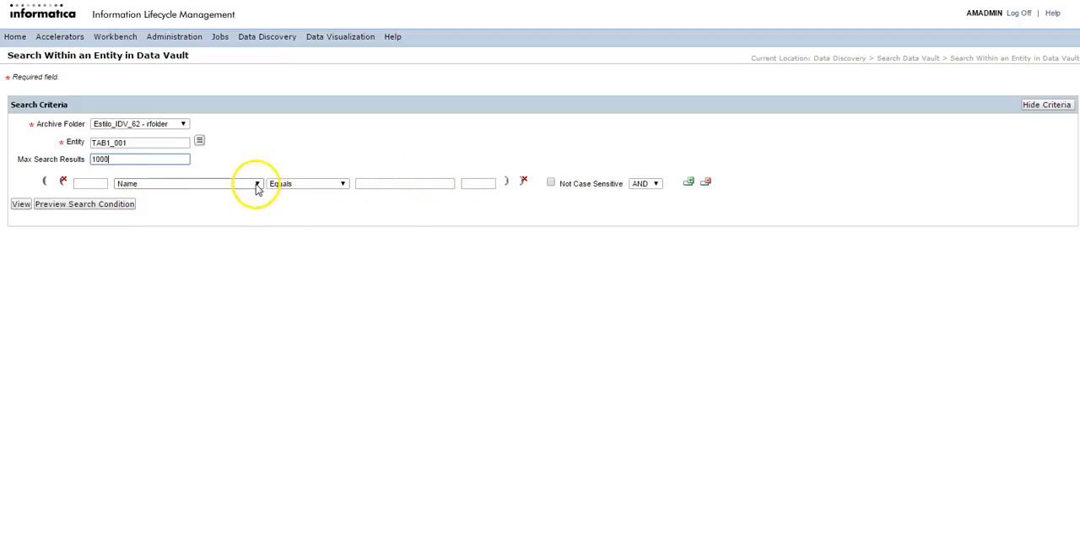
Step: Build the search condition Name Not Null for entity TAB1_001
{"action": "left_click", "coordinate": [257, 182]}
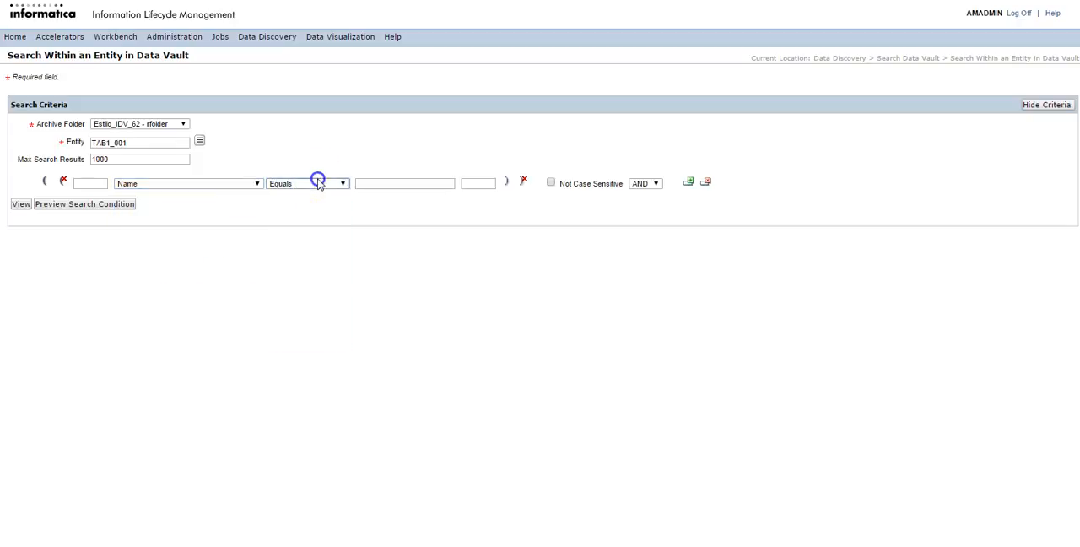
{"action": "left_click", "coordinate": [341, 182]}
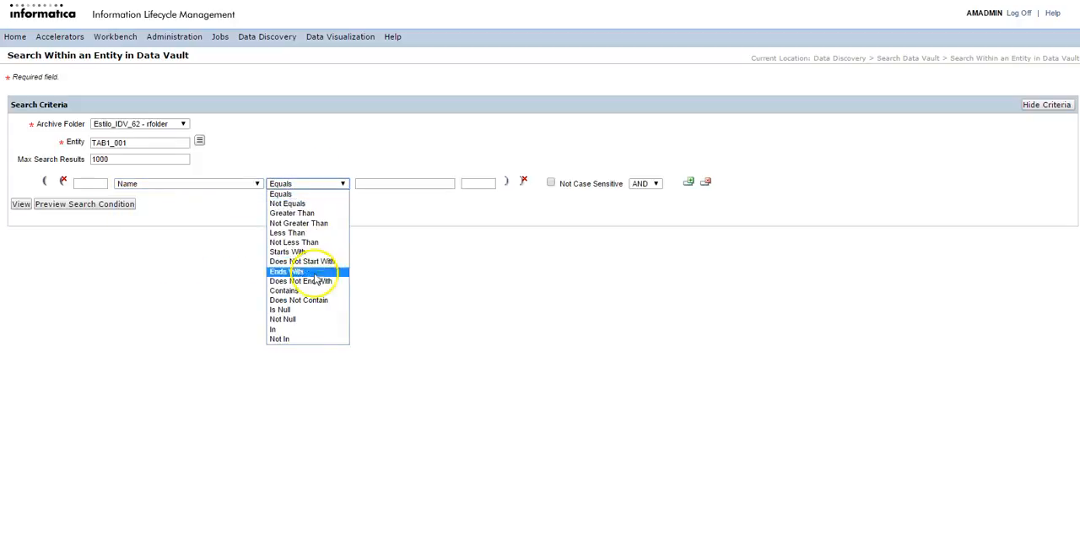
{"action": "left_click", "coordinate": [282, 319]}
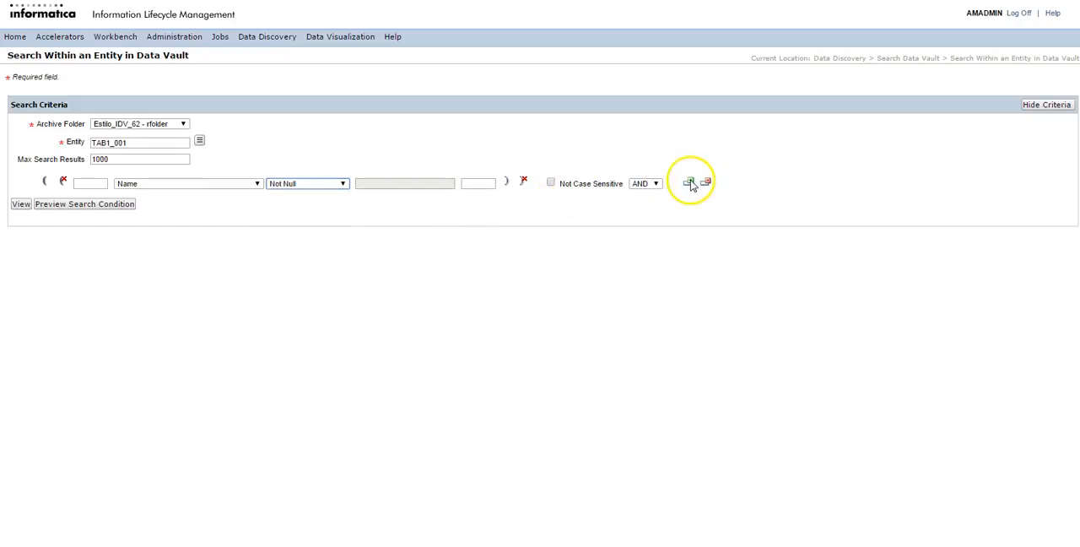
{"action": "left_click", "coordinate": [689, 182]}
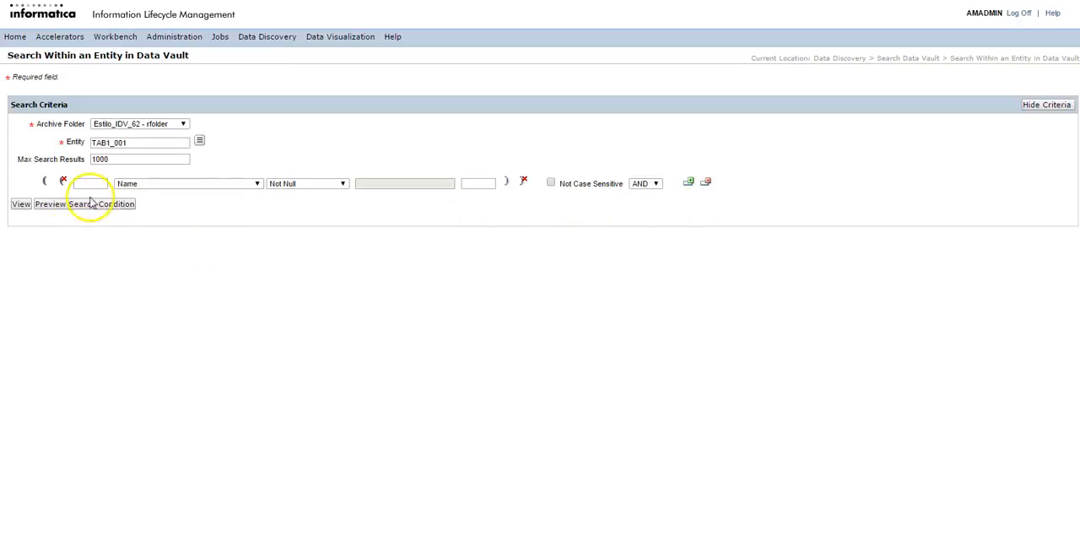
{"action": "mouse_move", "coordinate": [14, 213]}
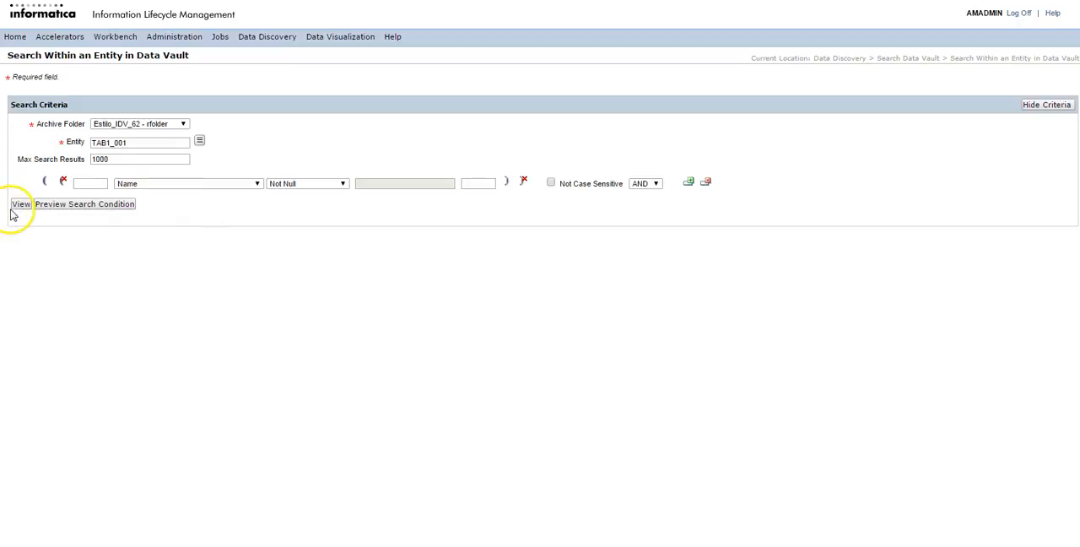
Step: Run the Name Not Null search to list matching TAB1_001 archived records
{"action": "left_click", "coordinate": [20, 202]}
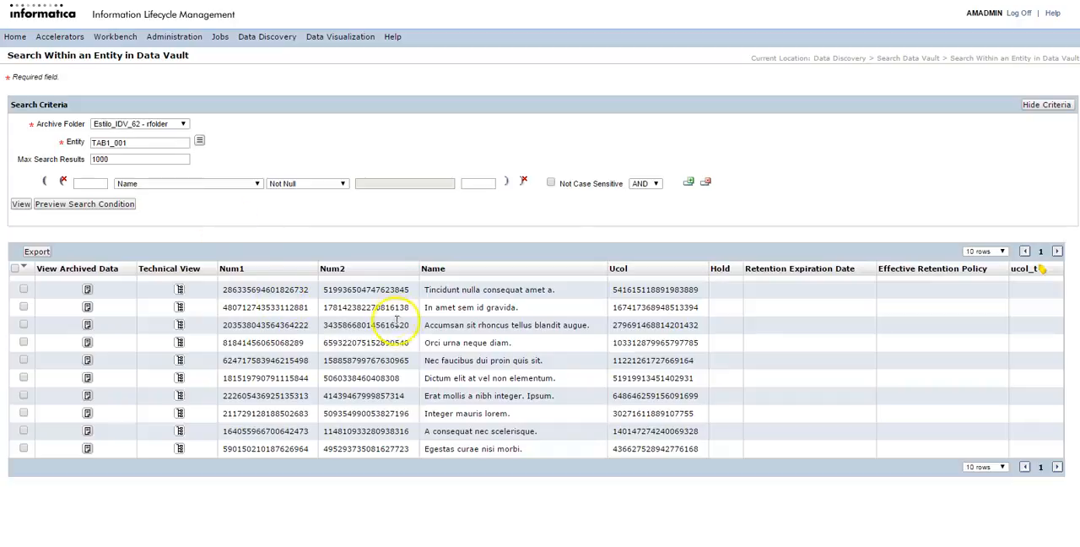
{"action": "mouse_move", "coordinate": [211, 277]}
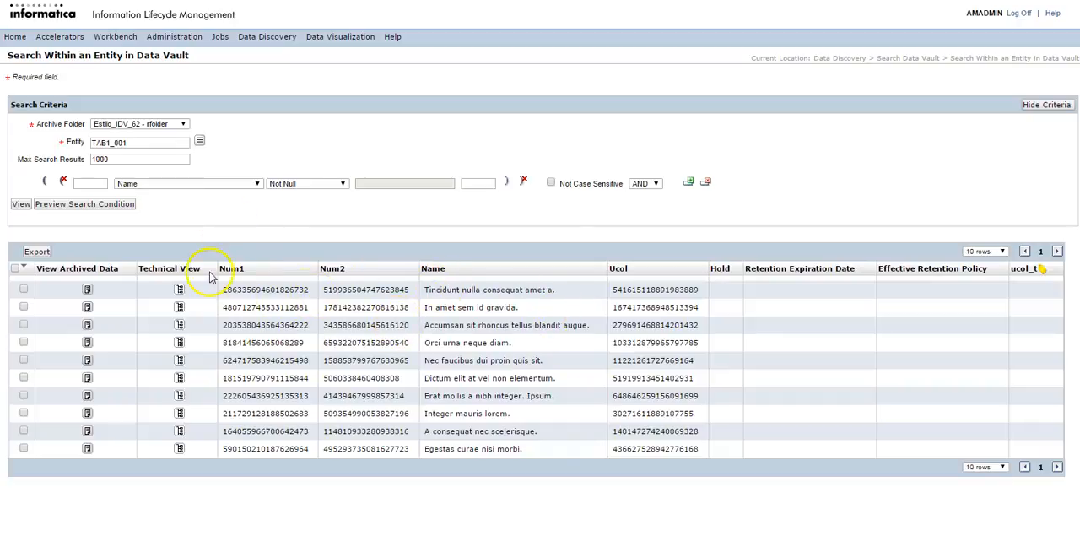
{"action": "mouse_move", "coordinate": [481, 265]}
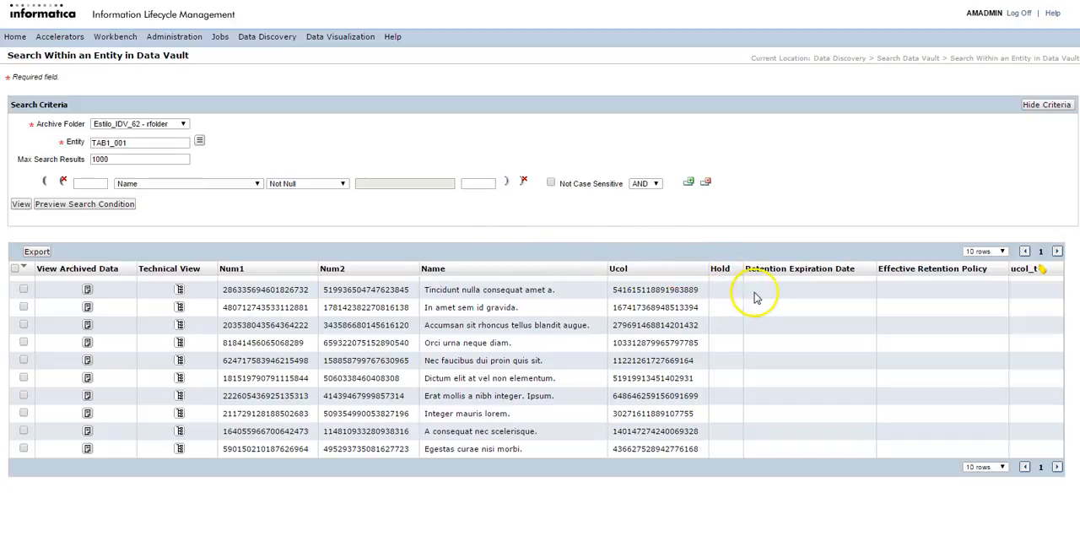
{"action": "mouse_move", "coordinate": [847, 280]}
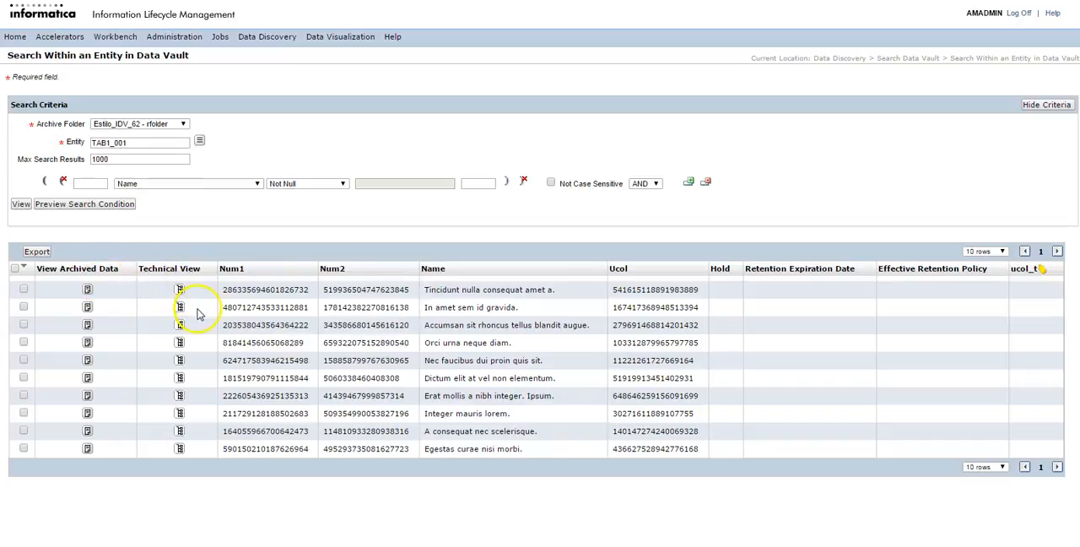
{"action": "mouse_move", "coordinate": [179, 291]}
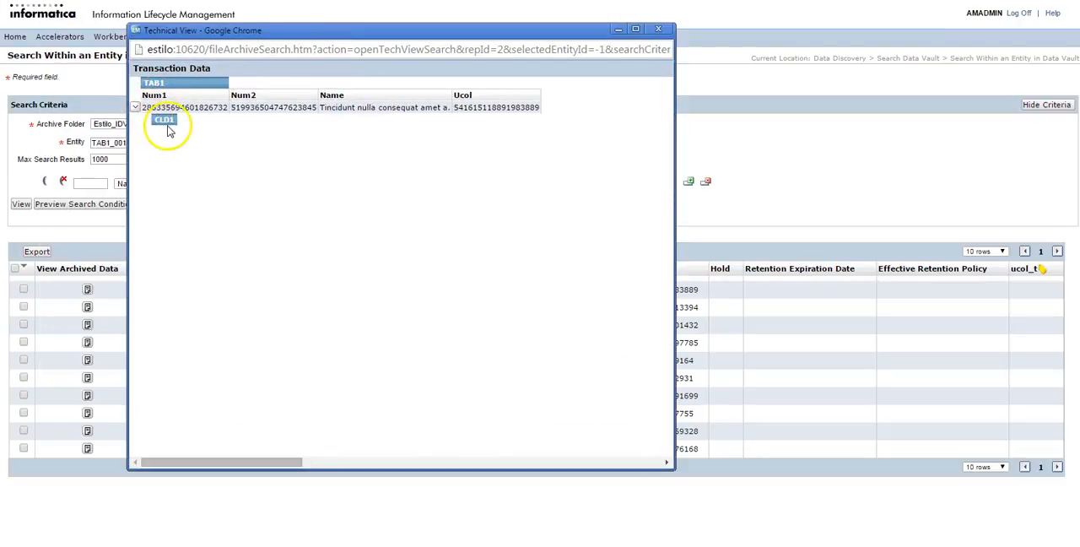
{"action": "mouse_move", "coordinate": [214, 159]}
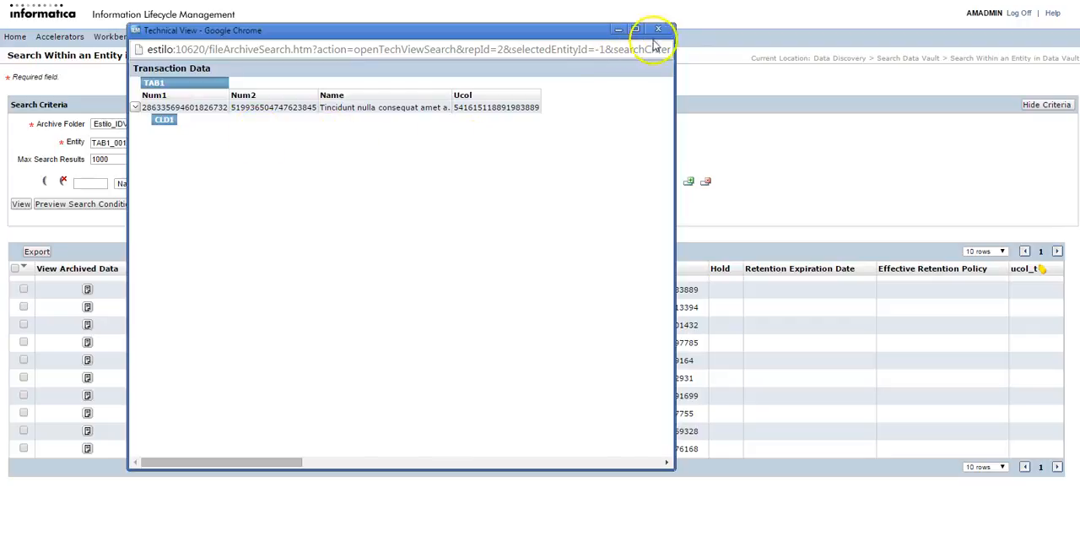
{"action": "left_click", "coordinate": [658, 31]}
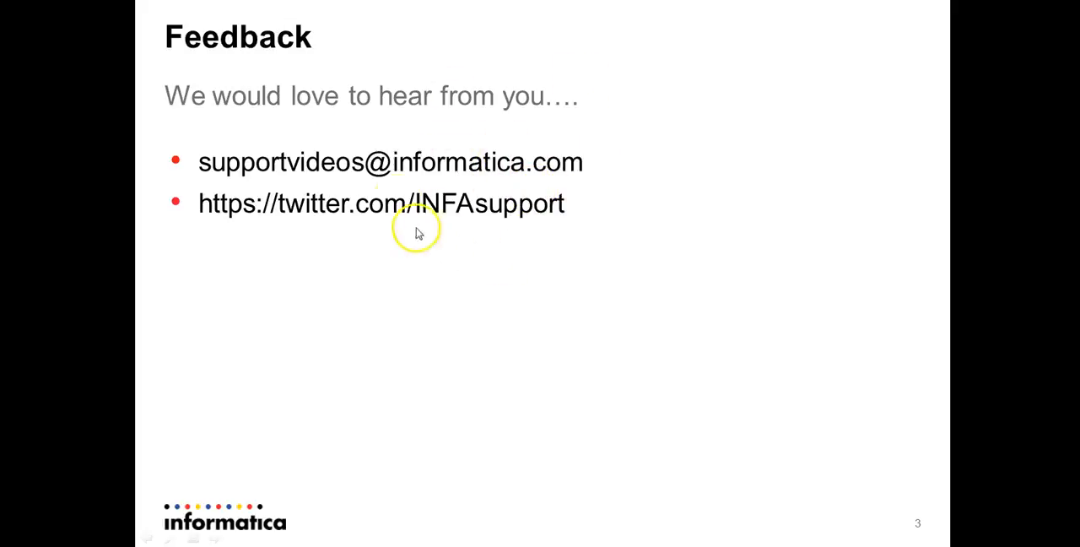
{"action": "mouse_move", "coordinate": [398, 160]}
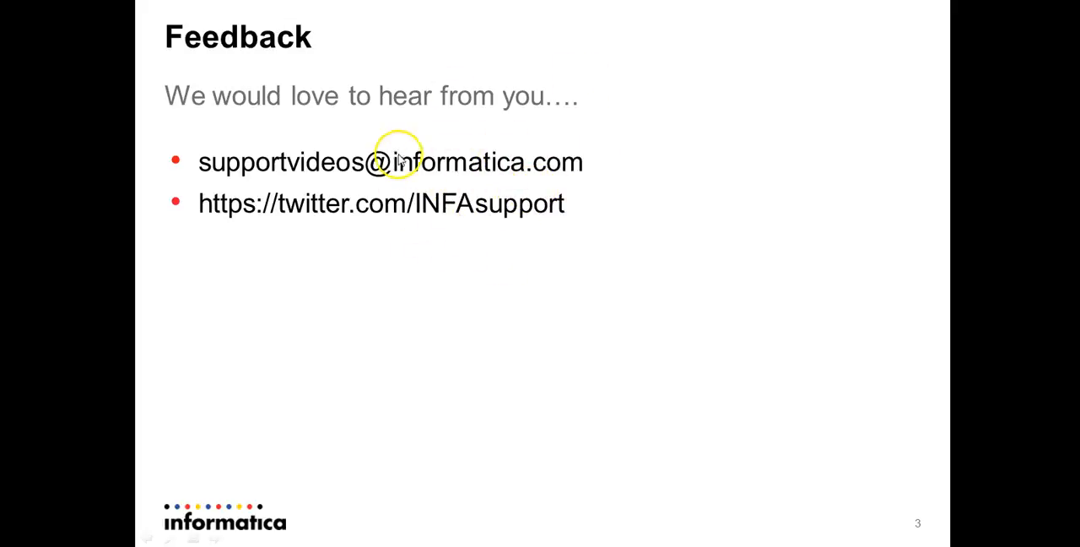